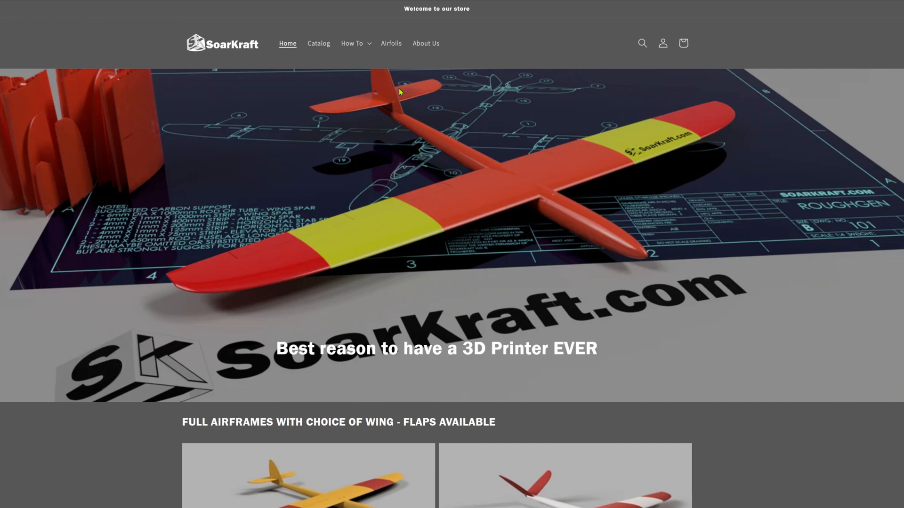
Expand the 'How To' menu to list the build and 3D-printing guides.
scroll("down", 3)
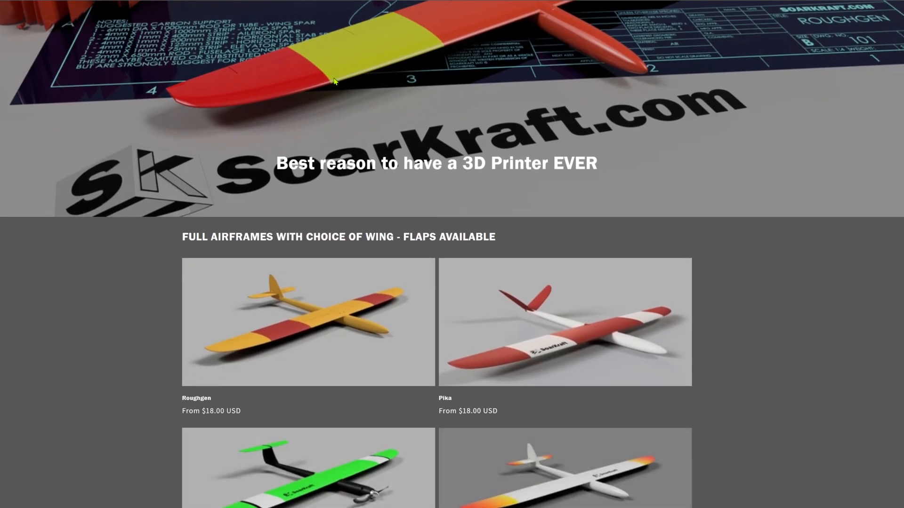
left_click(351, 44)
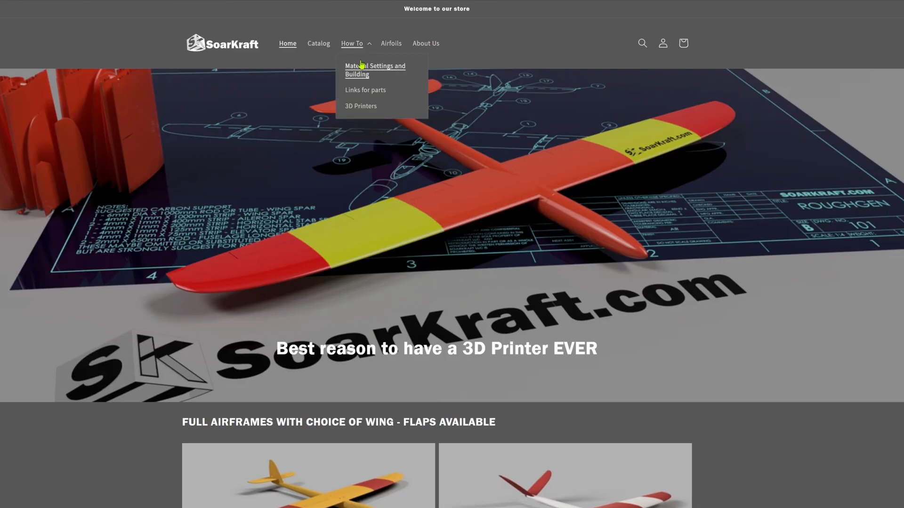
left_click(375, 68)
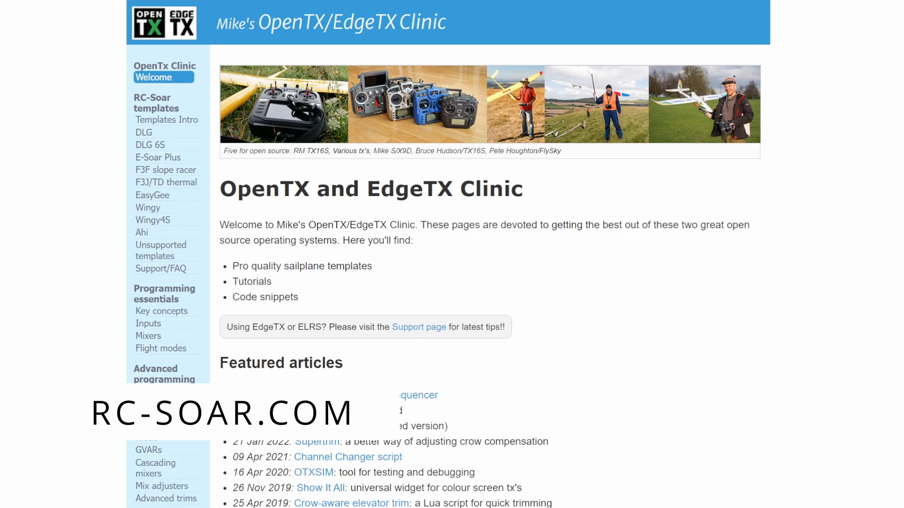
Go to the DLG template page for 4-servo discus launch gliders from the sidebar.
left_click(143, 132)
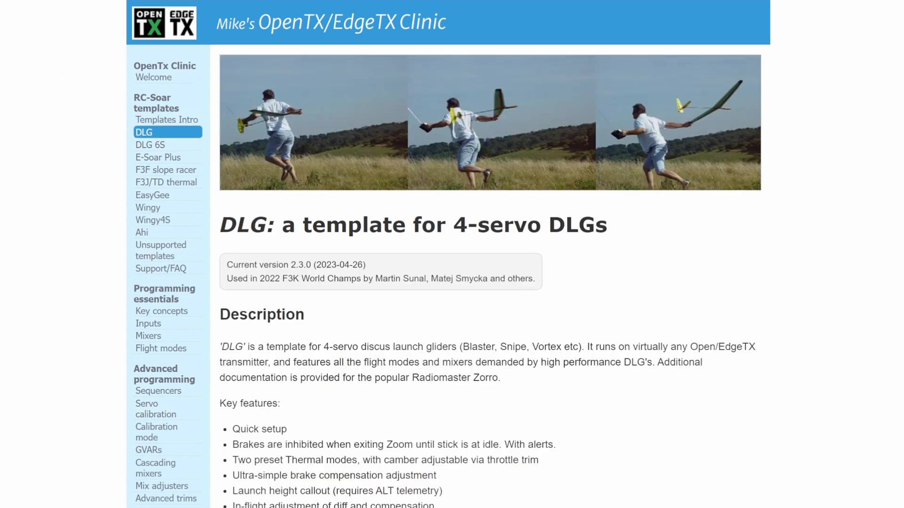